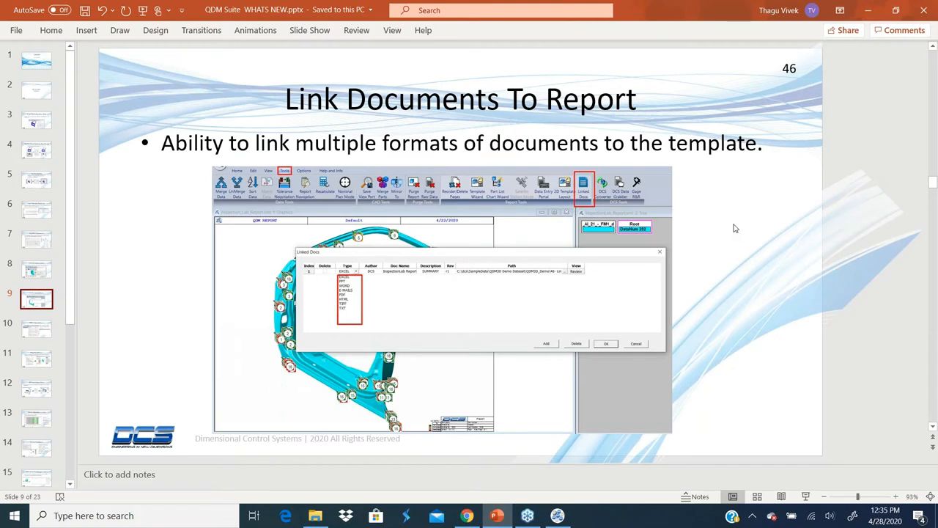
mouse_move(173, 342)
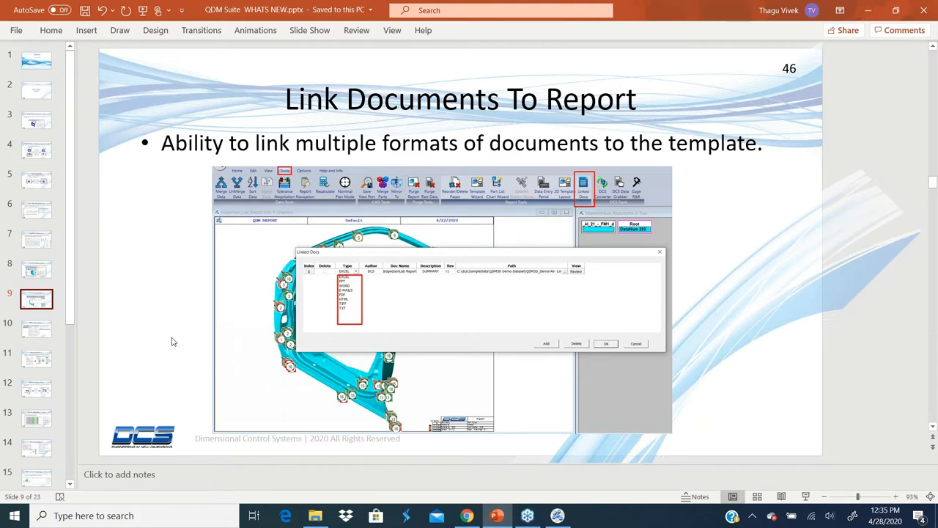
mouse_move(735, 316)
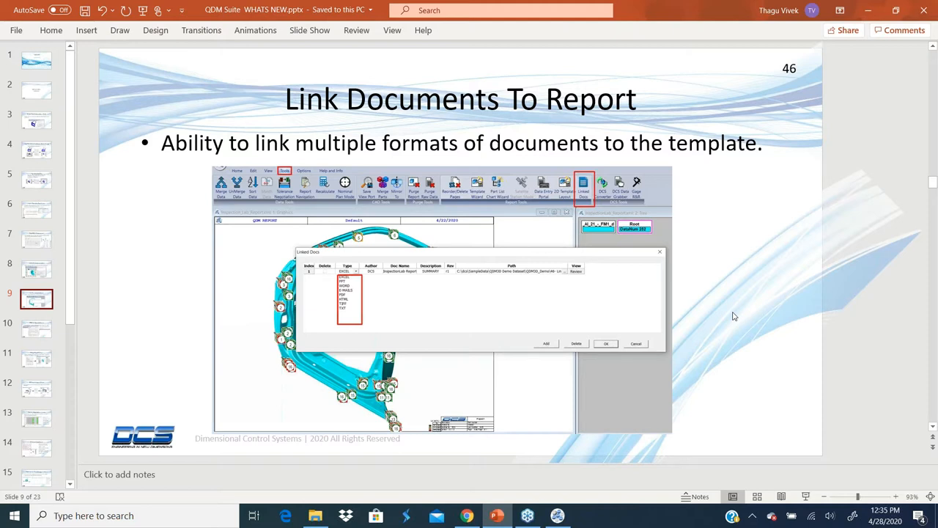
mouse_move(209, 329)
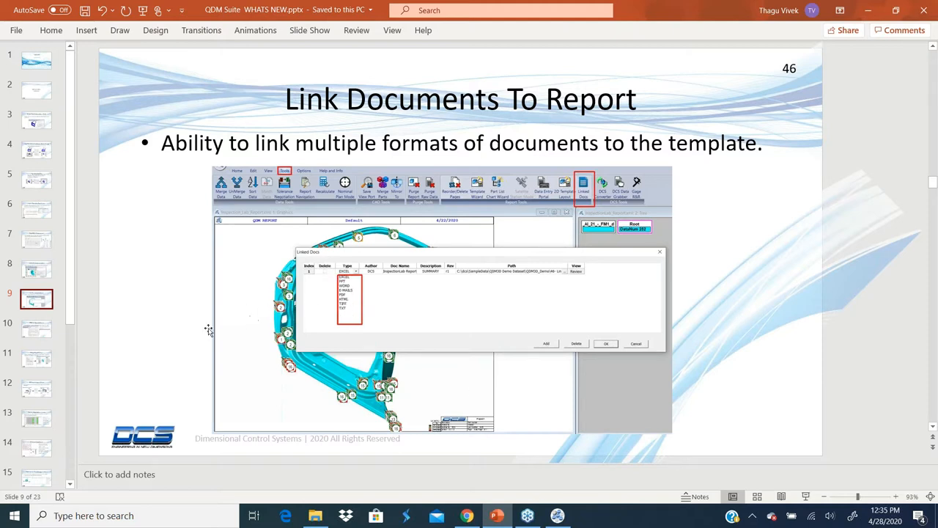
mouse_move(299, 321)
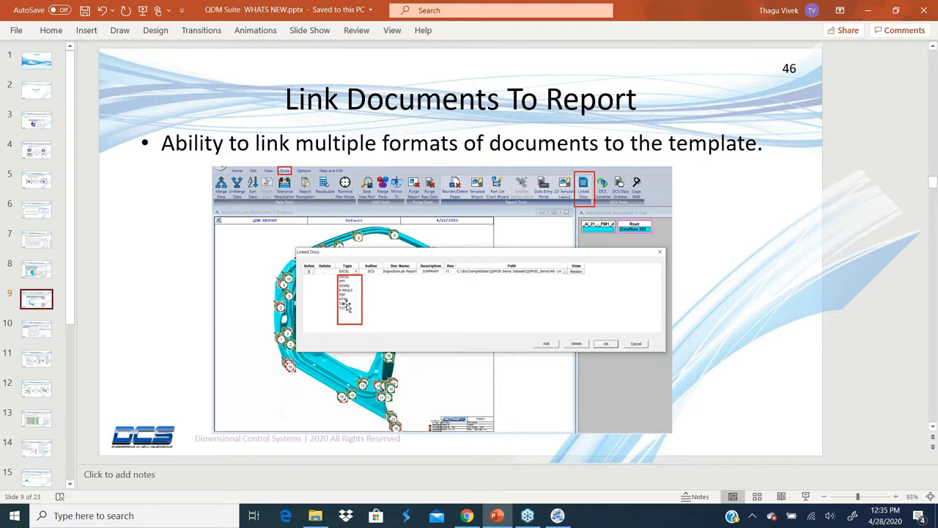
mouse_move(261, 311)
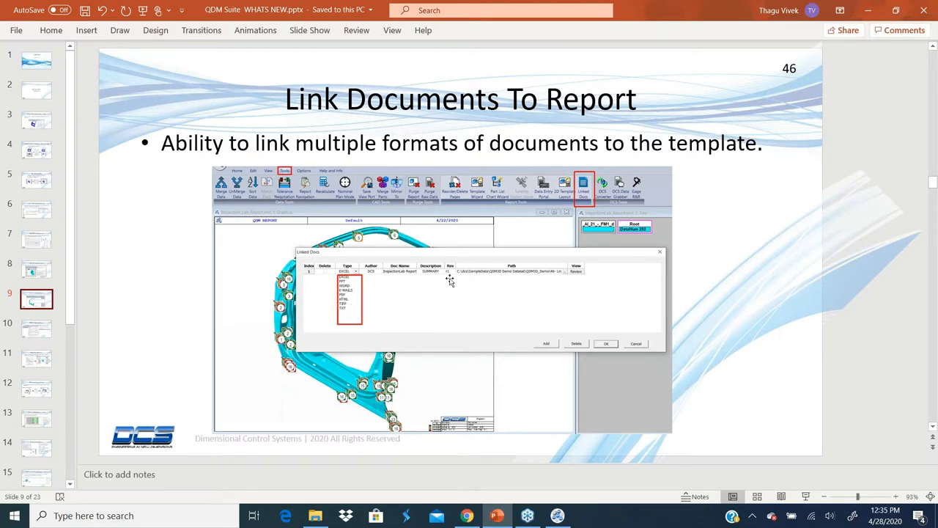
mouse_move(750, 306)
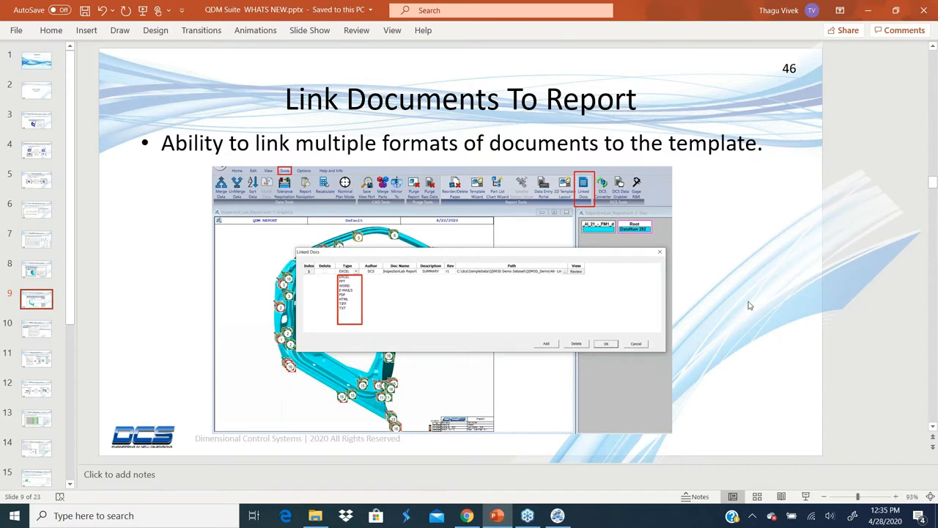
mouse_move(687, 409)
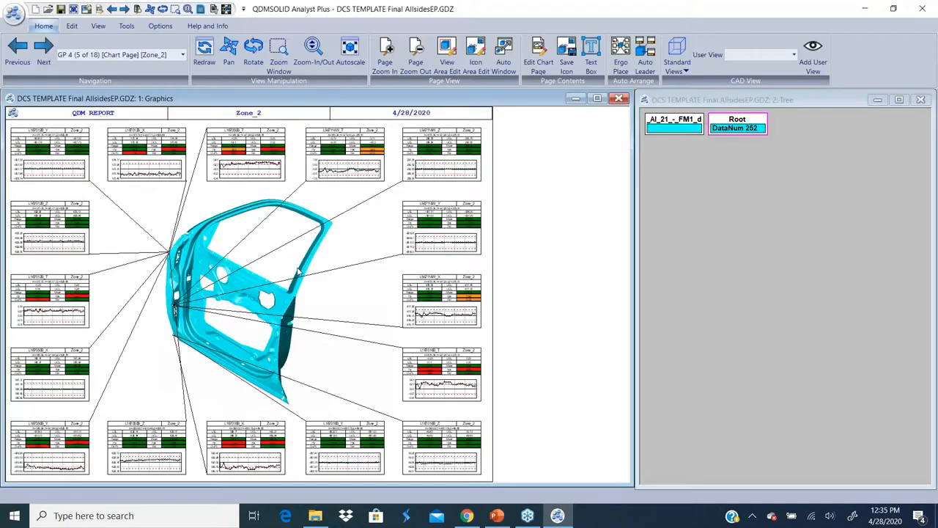
mouse_move(227, 188)
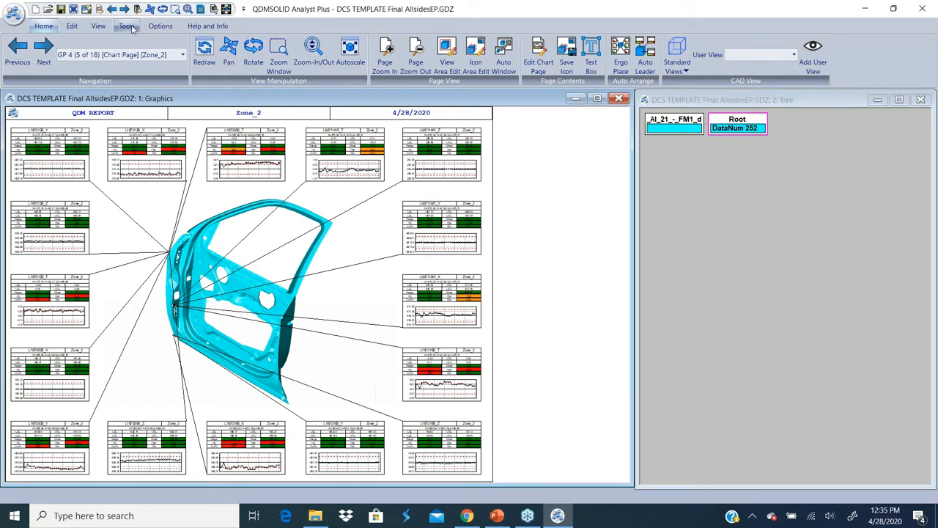
- Open the Linked Docs dialog from the Tools tab
left_click(126, 26)
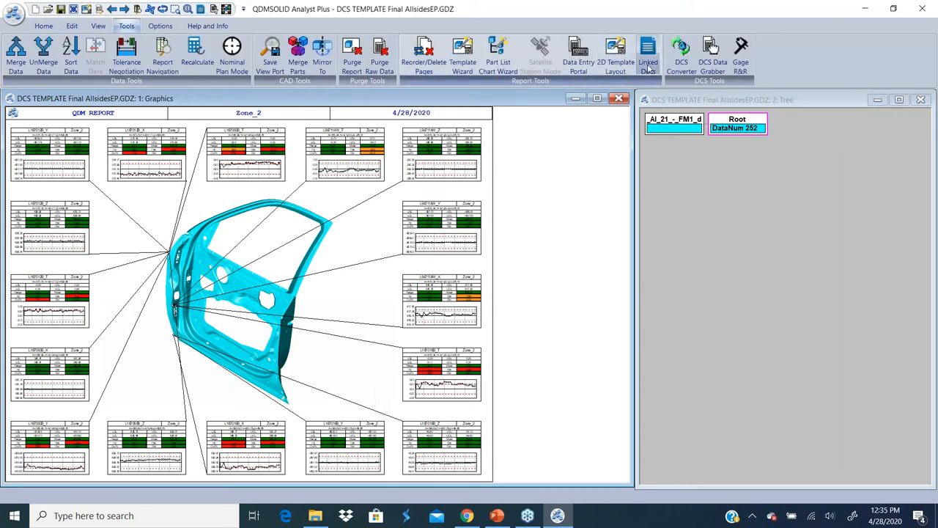
left_click(648, 53)
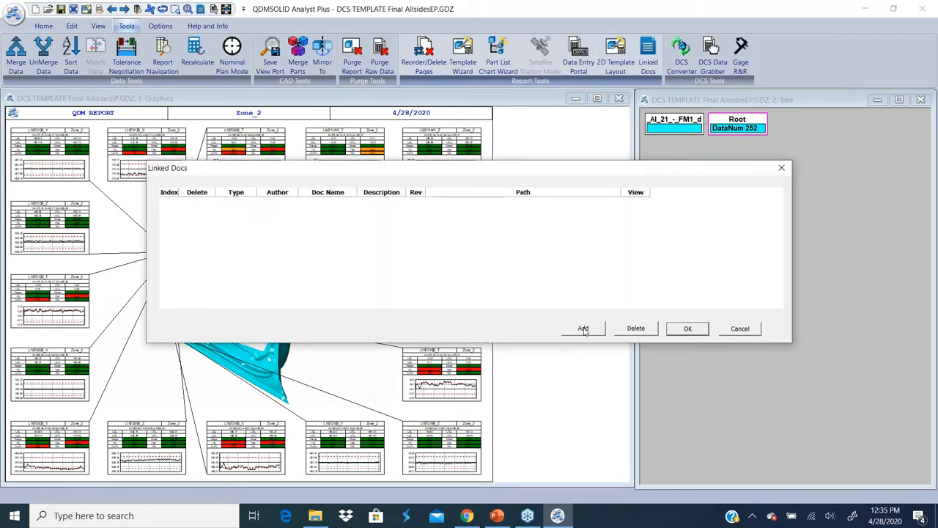
- Add an EXCEL linked document with author TV and name SUMMARY, then browse for its path
left_click(582, 327)
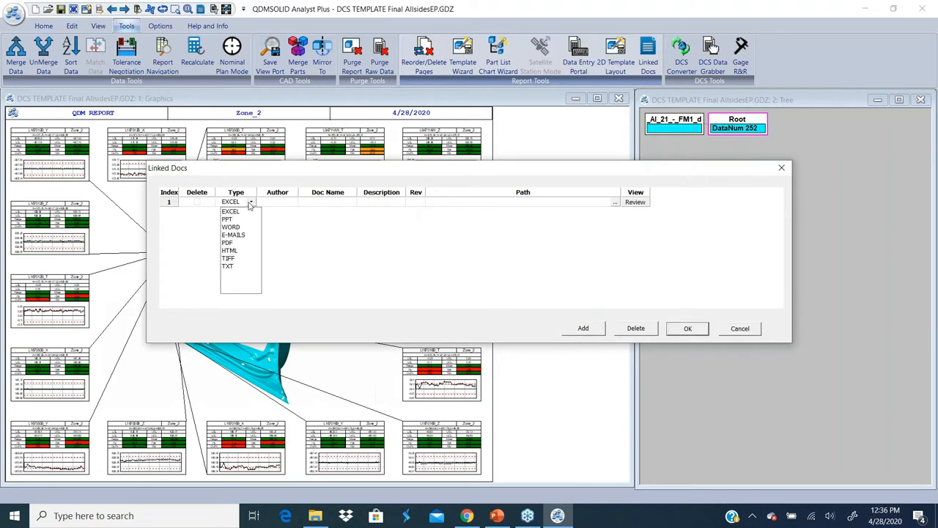
left_click(231, 211)
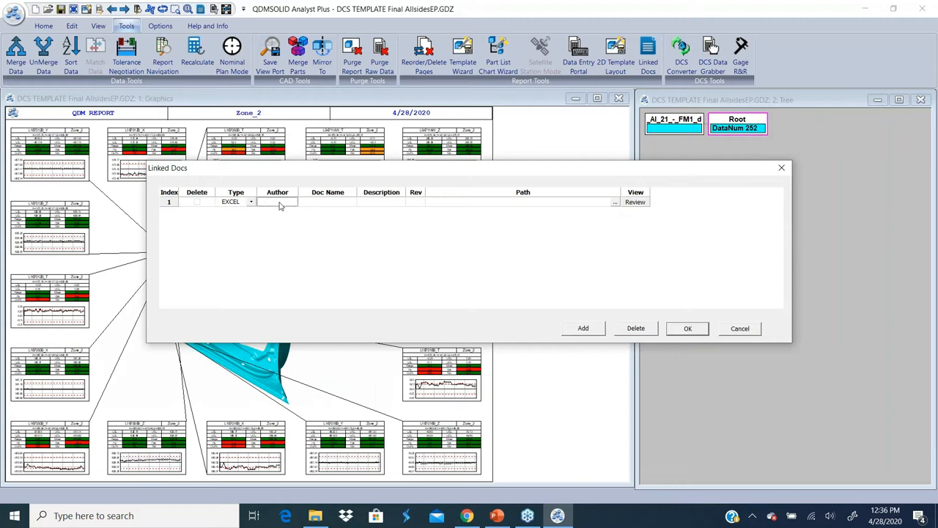
type("TV")
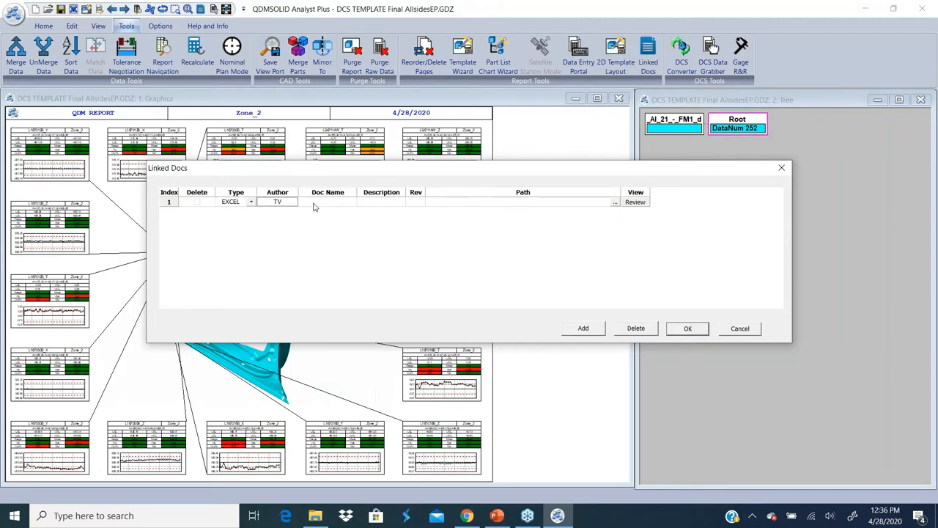
type("SUMMARY")
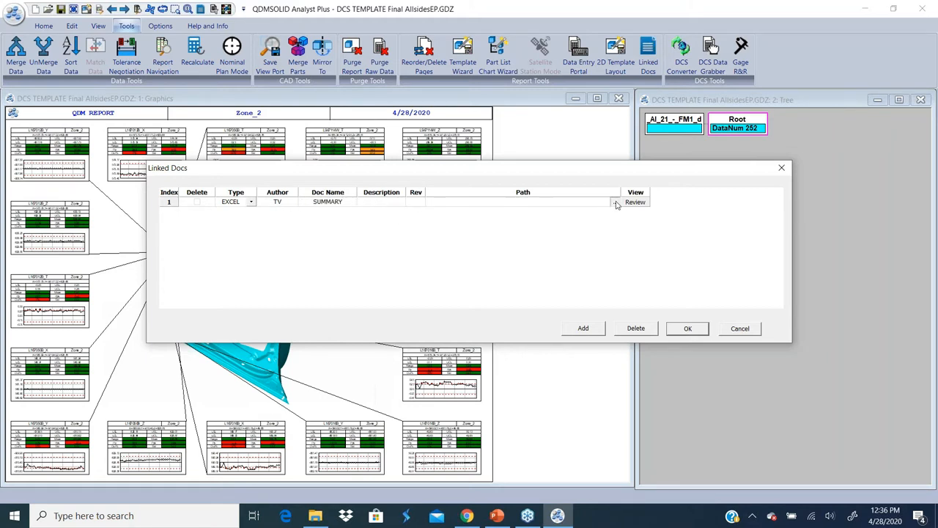
left_click(618, 203)
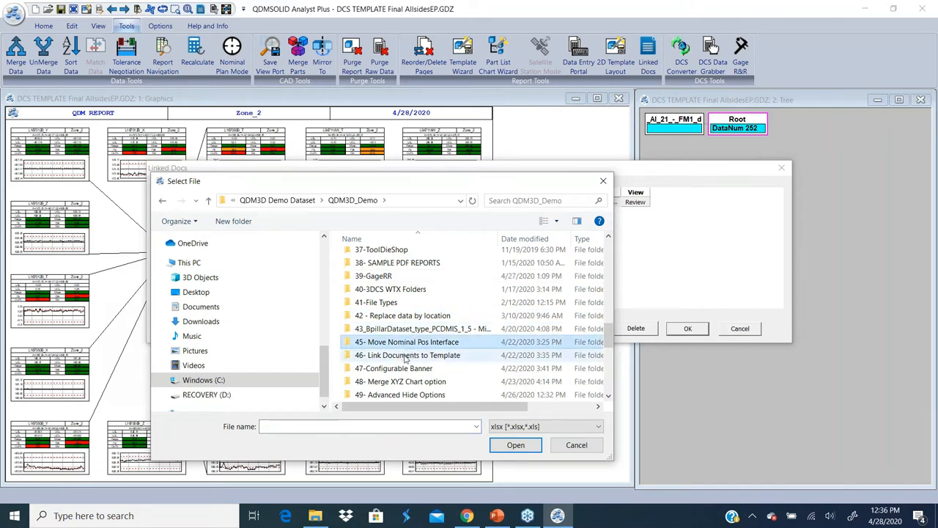
- Link InspectionLab_Report.XLS from '46- Link Documents to Template' and confirm the linked documents
double_click(407, 355)
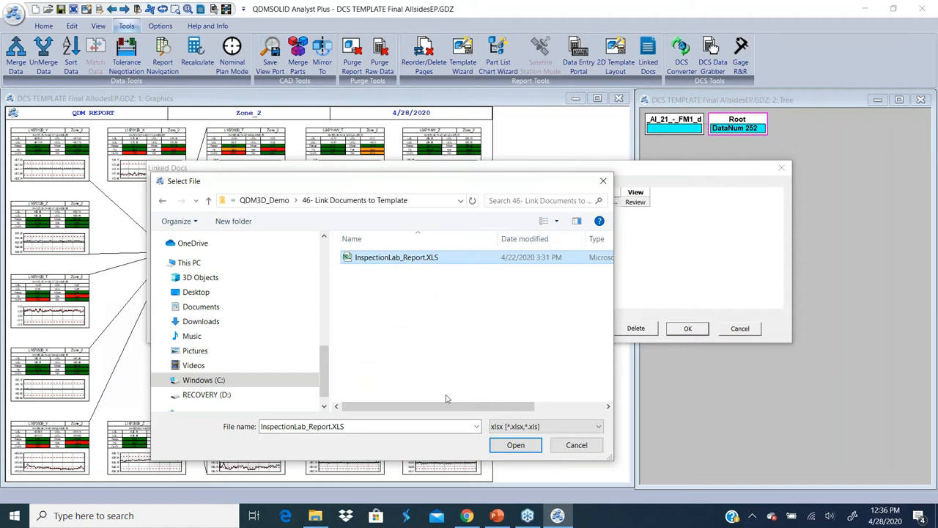
mouse_move(462, 327)
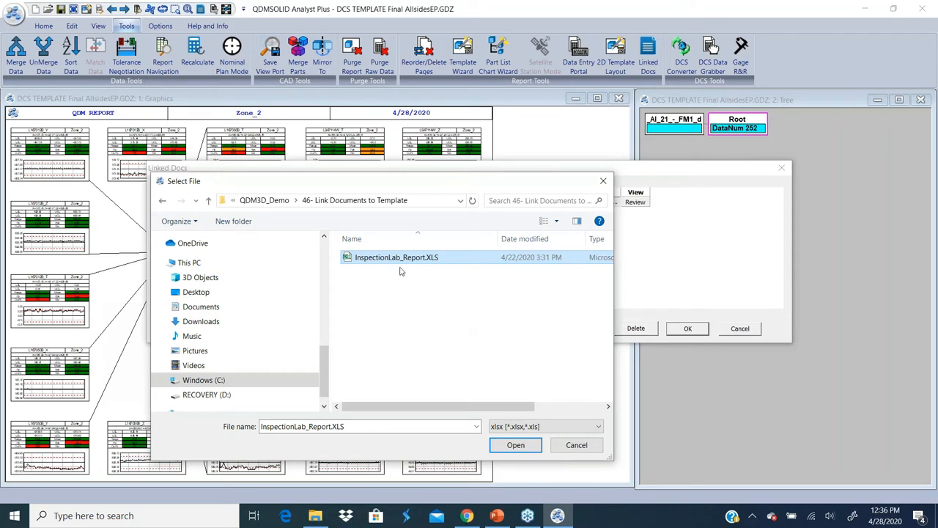
mouse_move(406, 267)
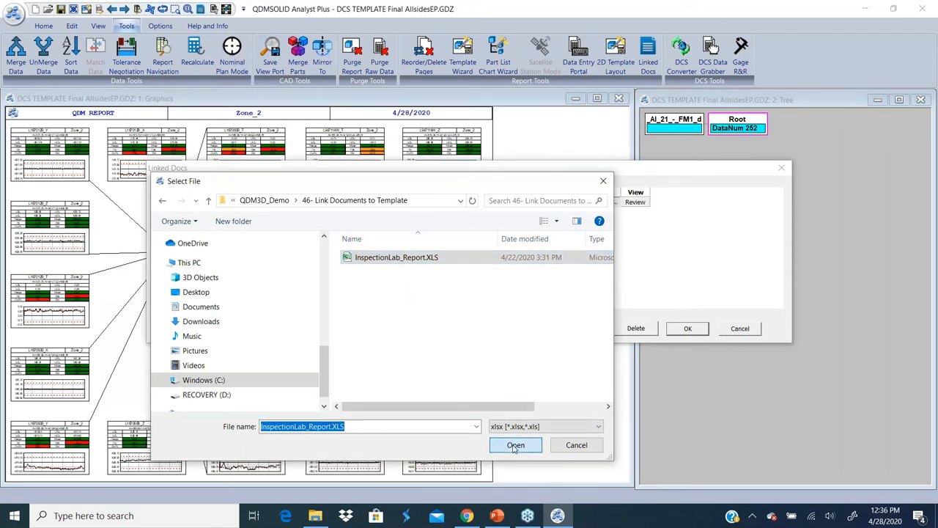
left_click(516, 445)
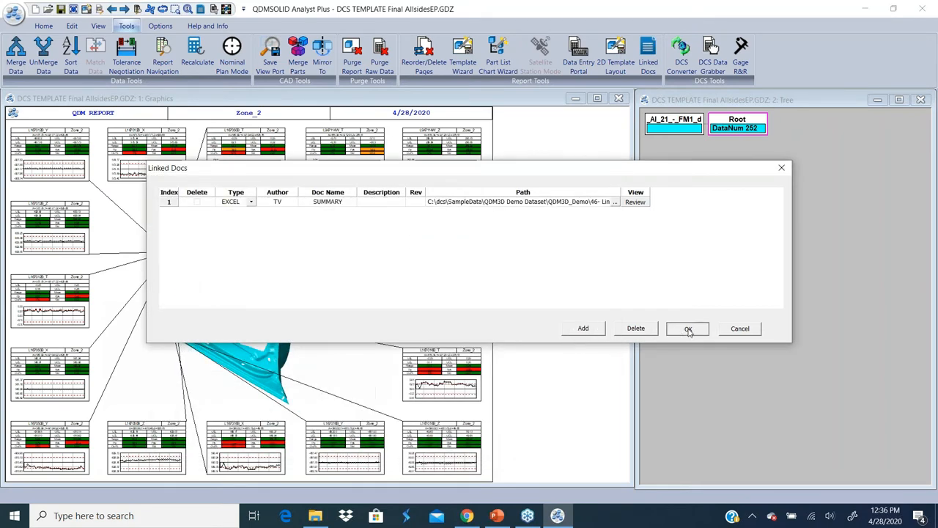
left_click(687, 328)
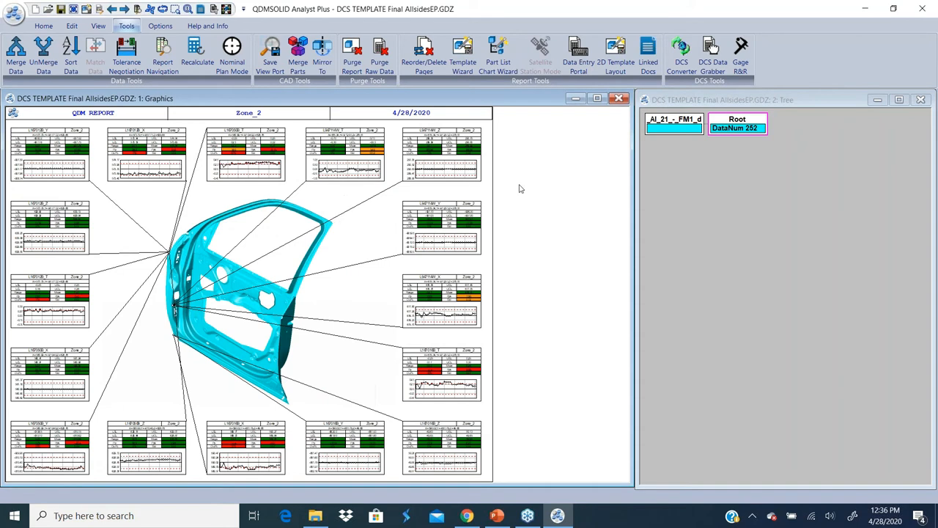
mouse_move(361, 252)
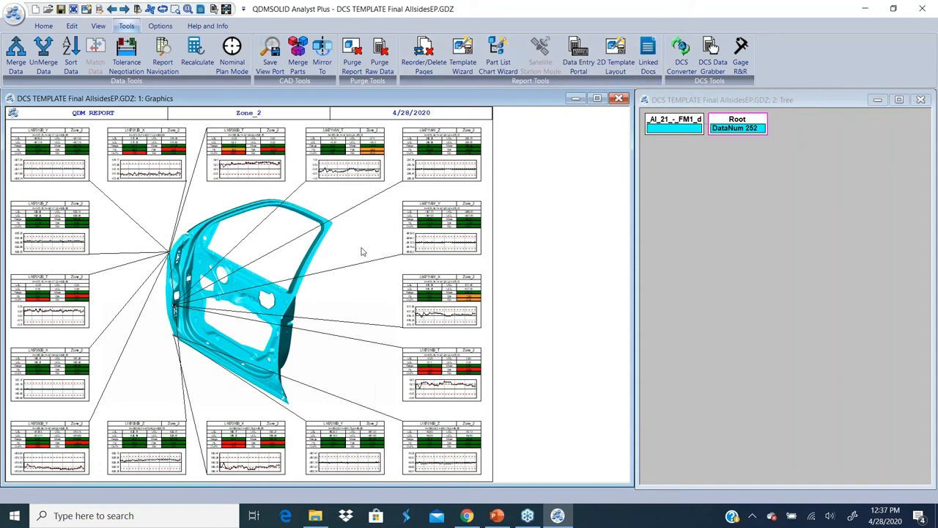
- Reopen Linked Docs and review the SUMMARY entry to launch Excel
left_click(648, 55)
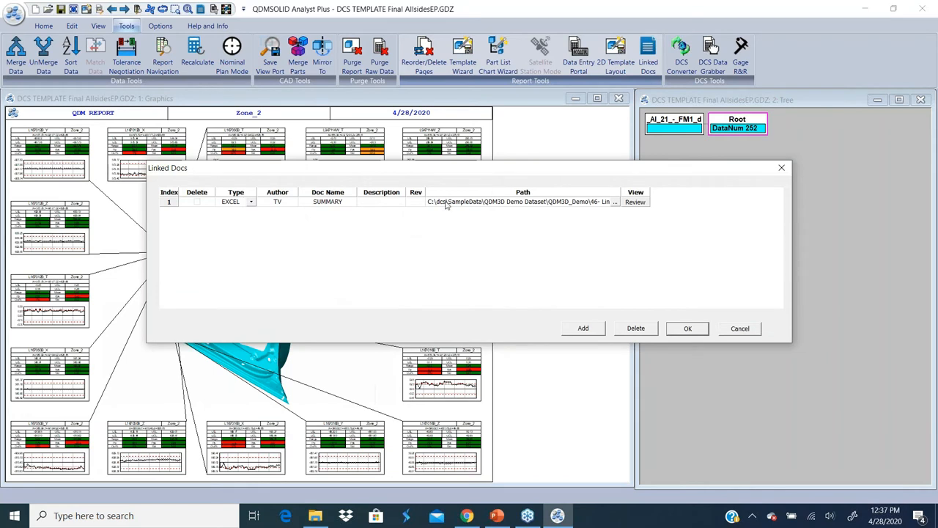
mouse_move(539, 210)
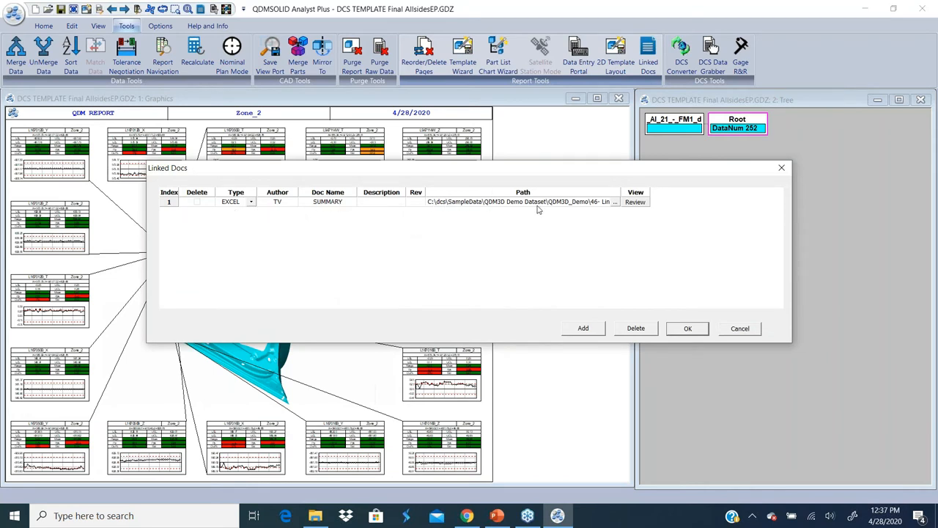
mouse_move(637, 202)
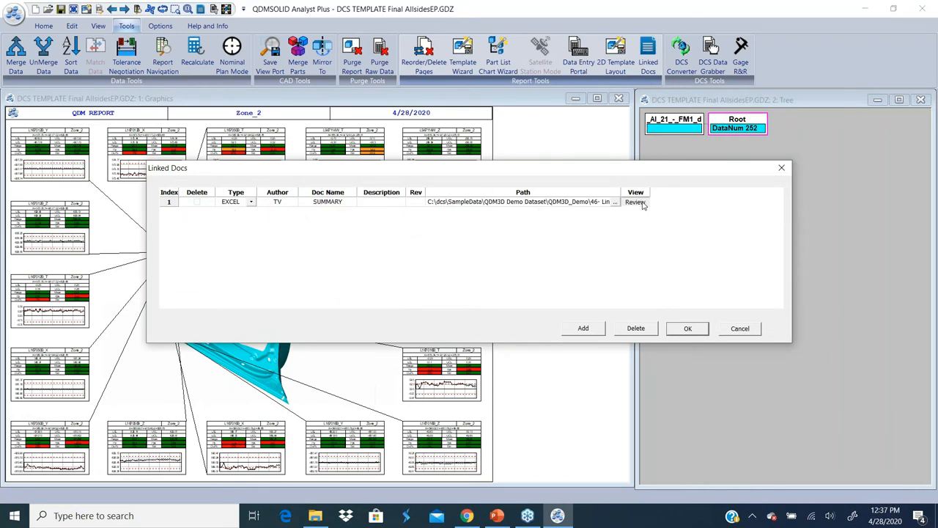
left_click(635, 202)
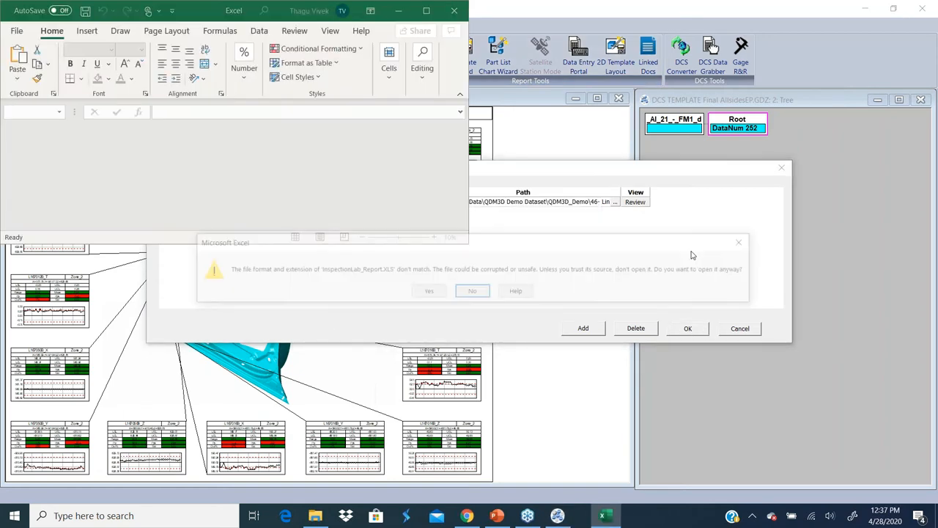
- Accept the format warning, scroll the DIMENSIONAL RESULT sheet, and cancel Linked Docs
left_click(429, 290)
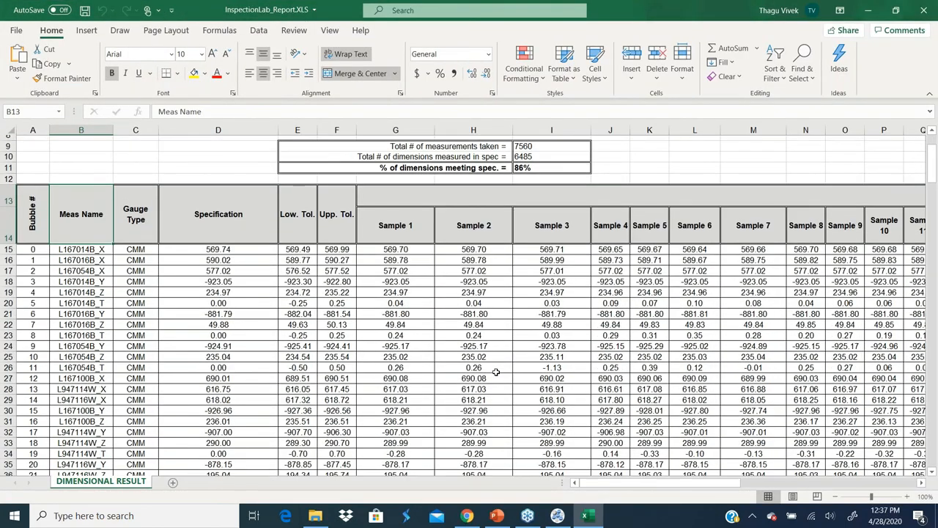
scroll("down", 3)
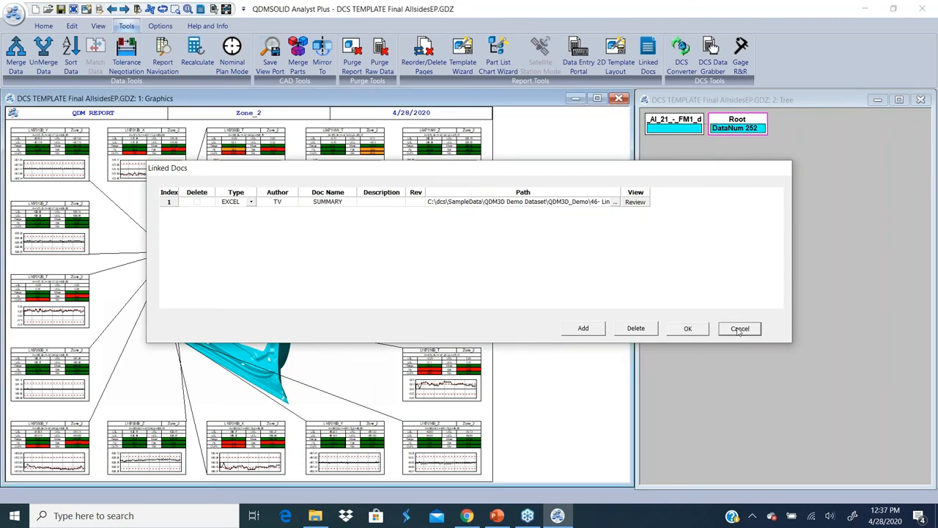
left_click(739, 327)
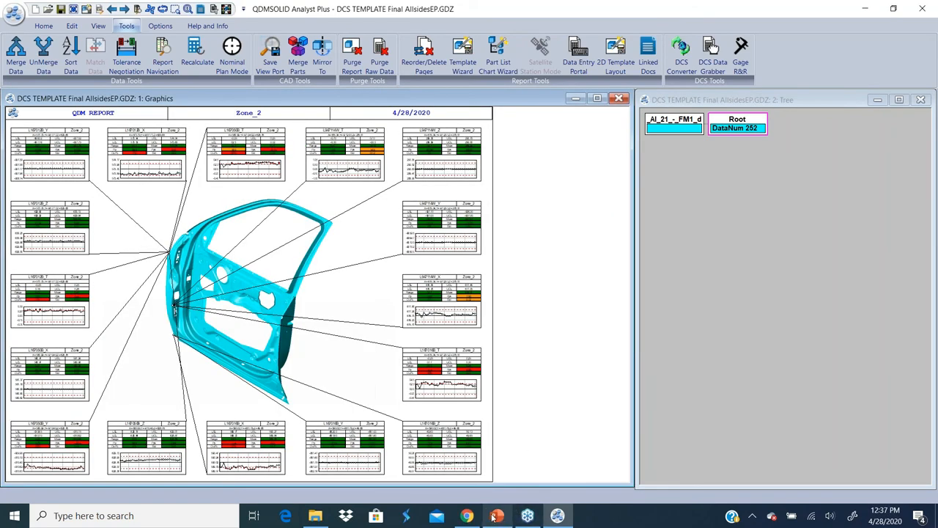